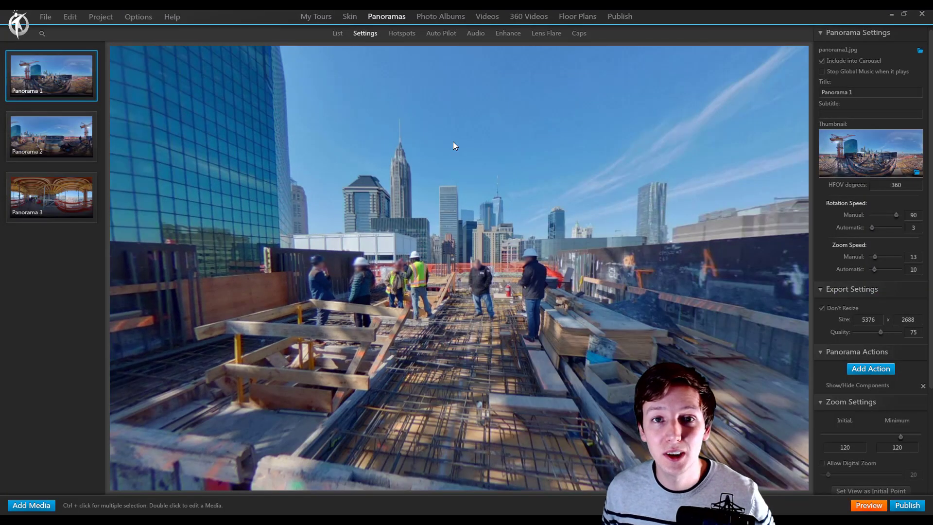
mouse_move(13, 84)
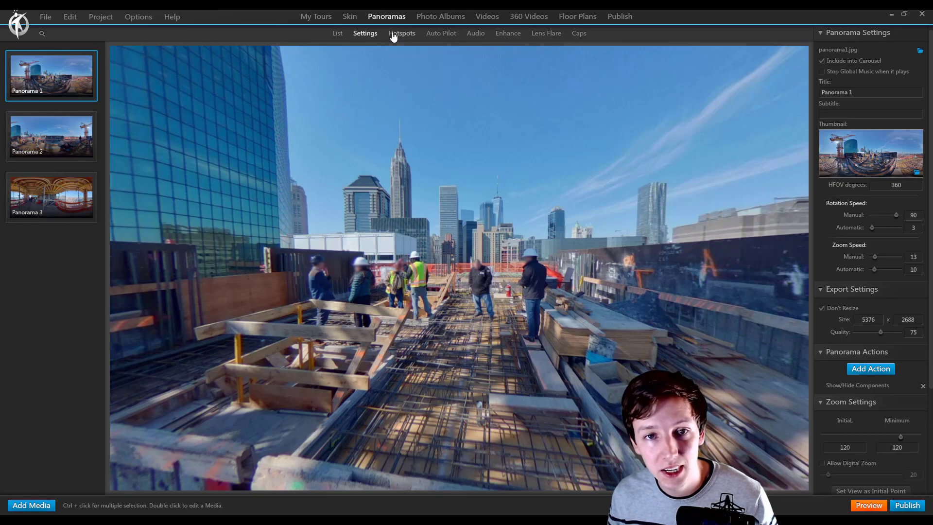
- Show Panorama 1's hotspots, including the Hidden Hazard circle video hotspots and Quiz
left_click(402, 33)
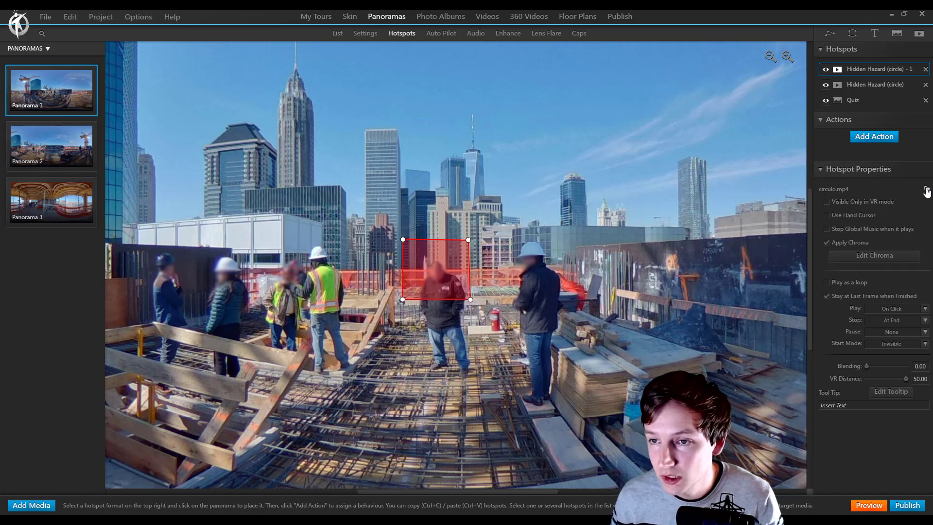
left_click(926, 190)
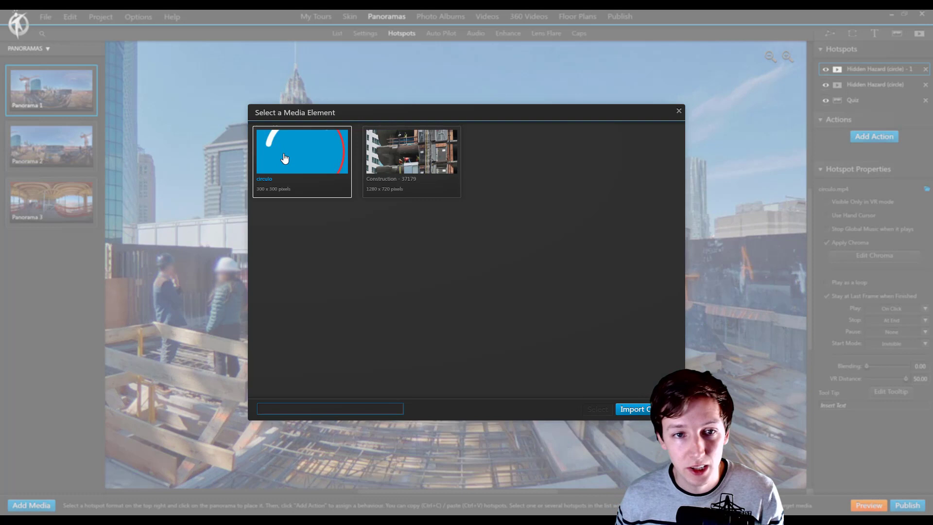
mouse_move(305, 154)
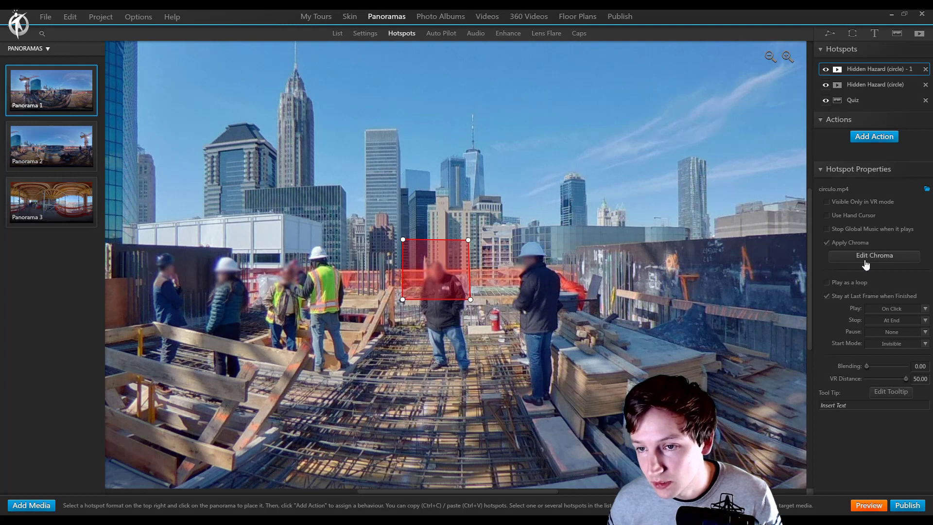
- Lower the chroma key Threshold slider for the circulo video hotspot in Chroma Settings
left_click(874, 256)
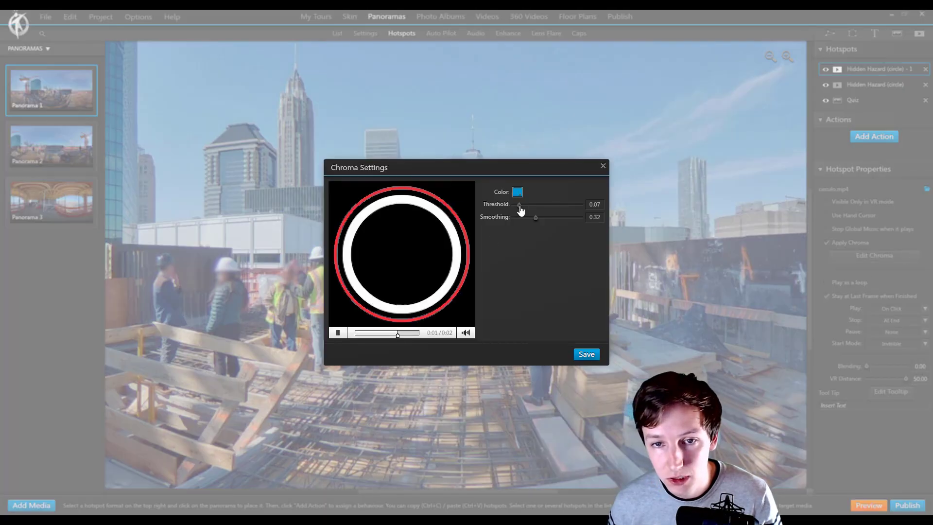
left_click_drag(534, 216, 516, 216)
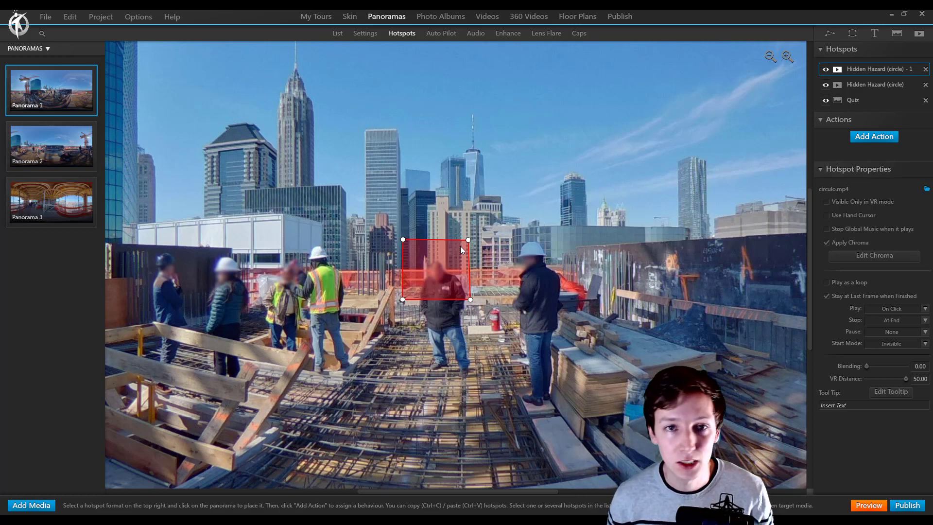
mouse_move(392, 201)
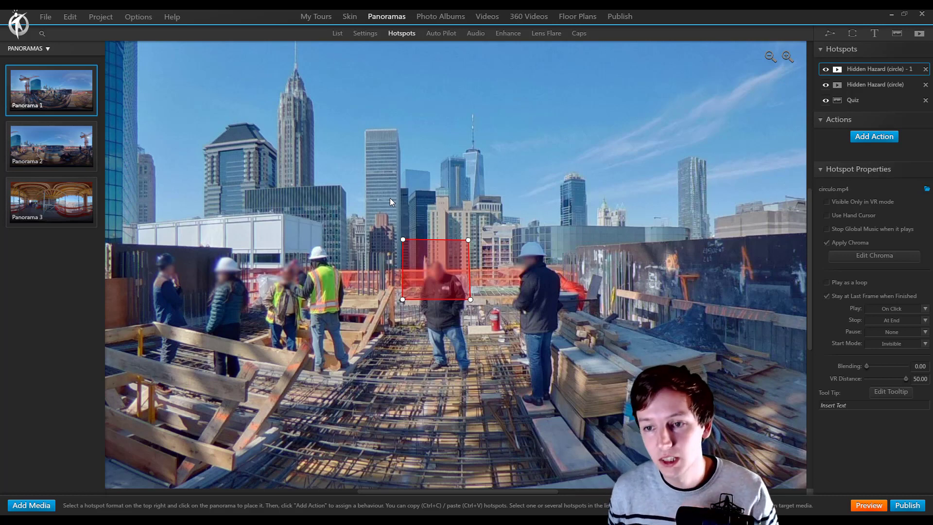
mouse_move(447, 159)
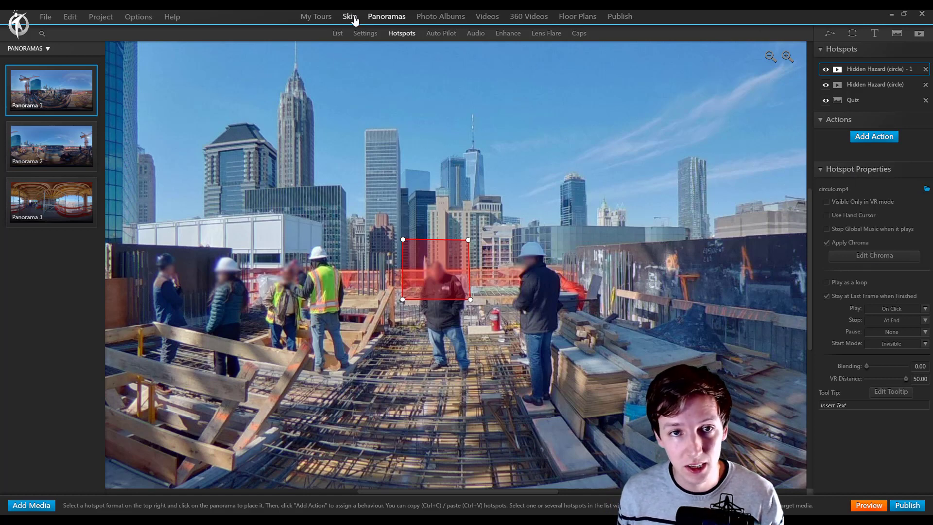
- Select the Play Videohotspot button in the Skin and start adding a new action
left_click(350, 16)
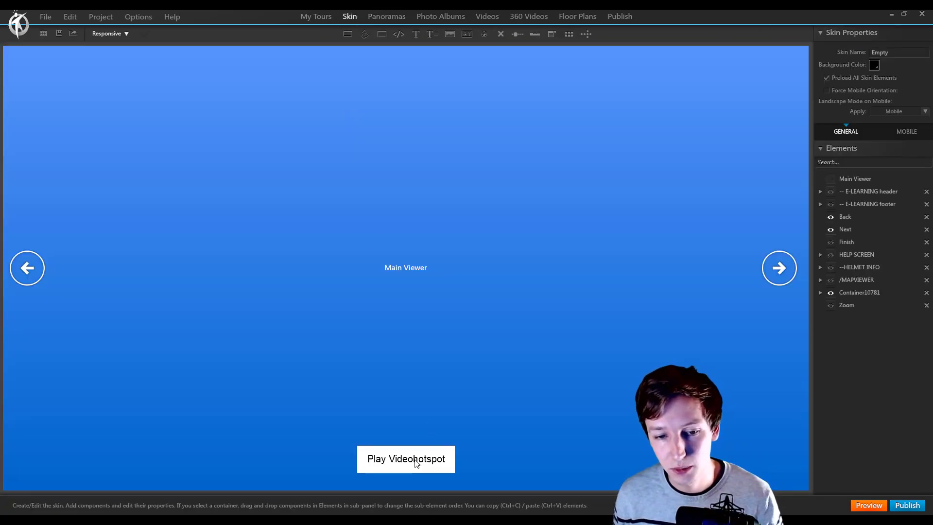
left_click(405, 459)
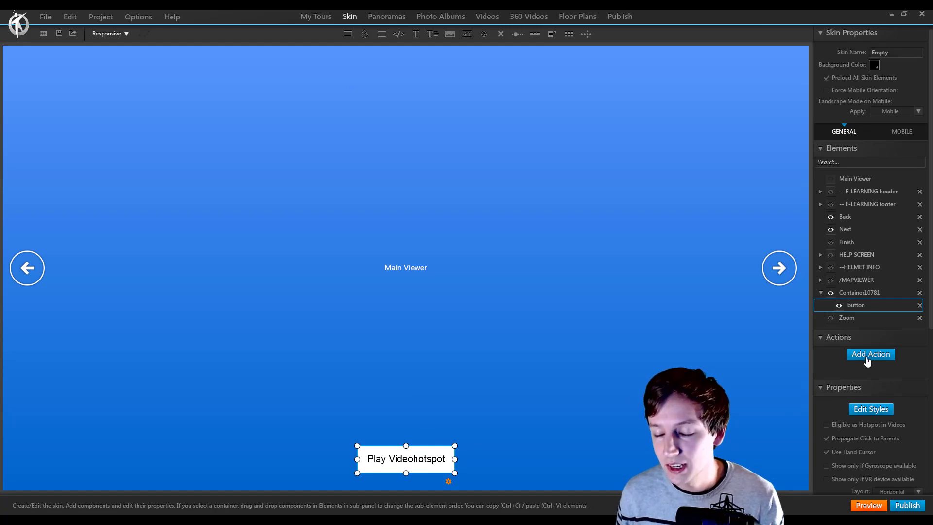
left_click(870, 354)
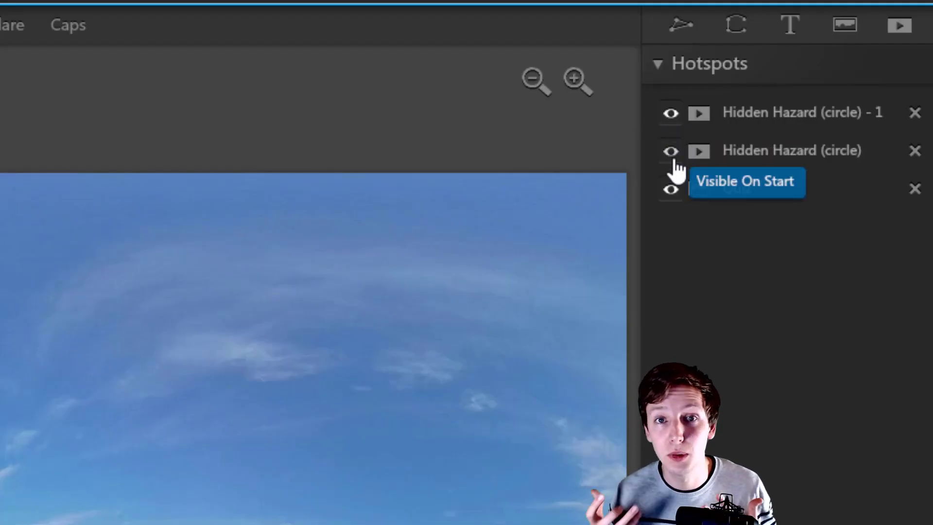
- Choose the Hotspot action type to bring up the media element picker
left_click(871, 354)
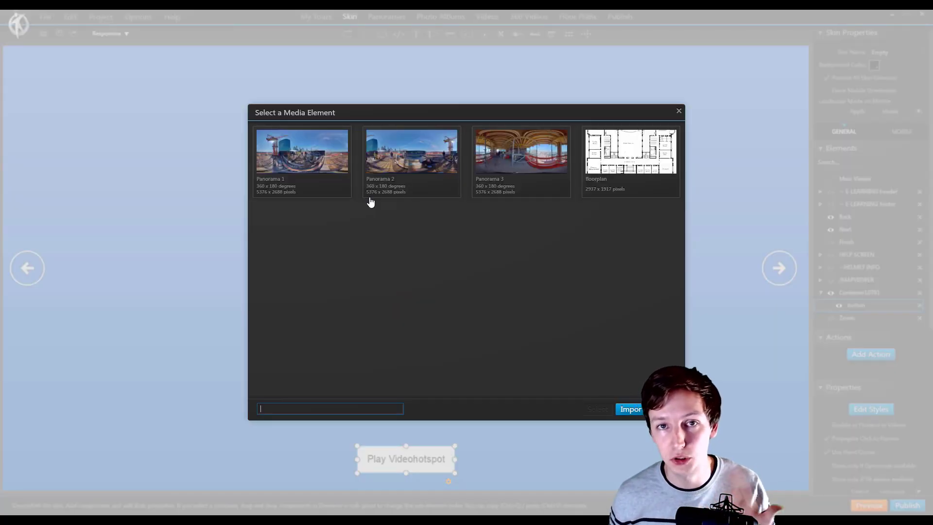
- Set an On Click action playing Panorama 1's Hidden Hazard (circle) - 1, then preview the tour
left_click(302, 151)
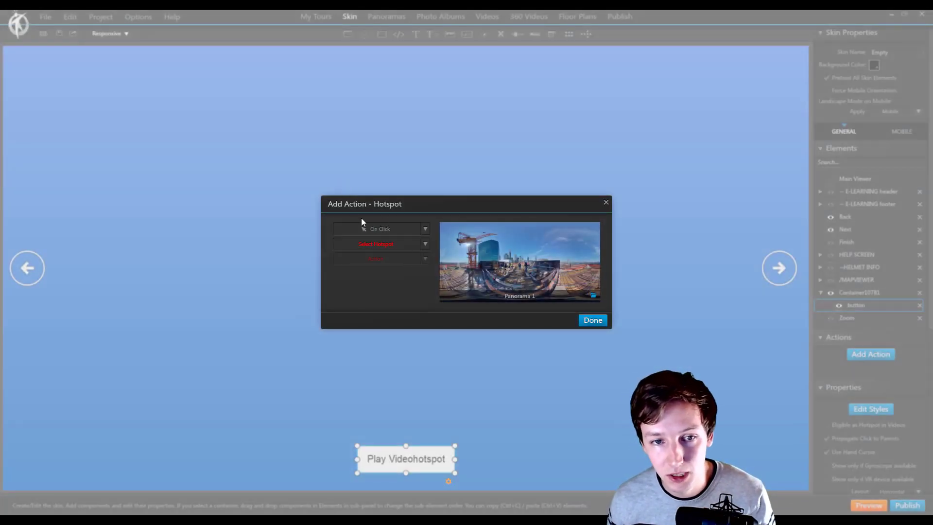
left_click(381, 229)
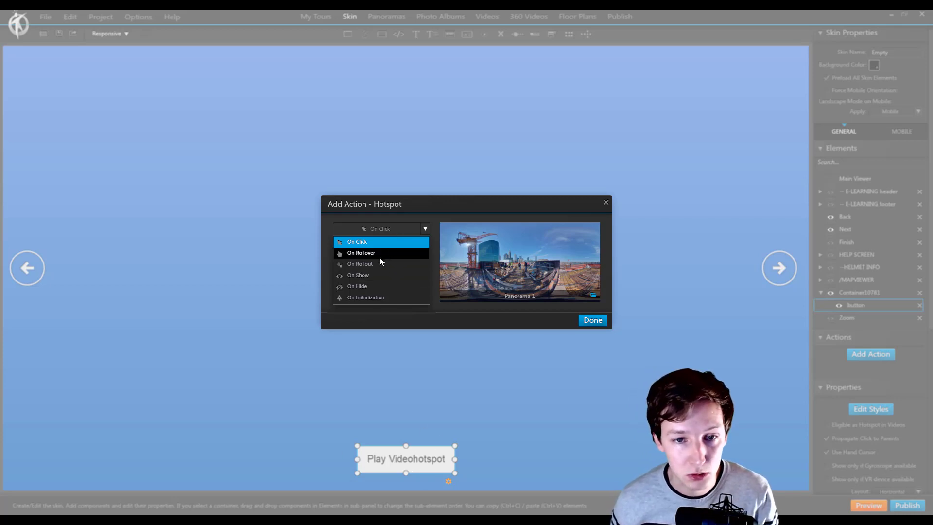
left_click(357, 241)
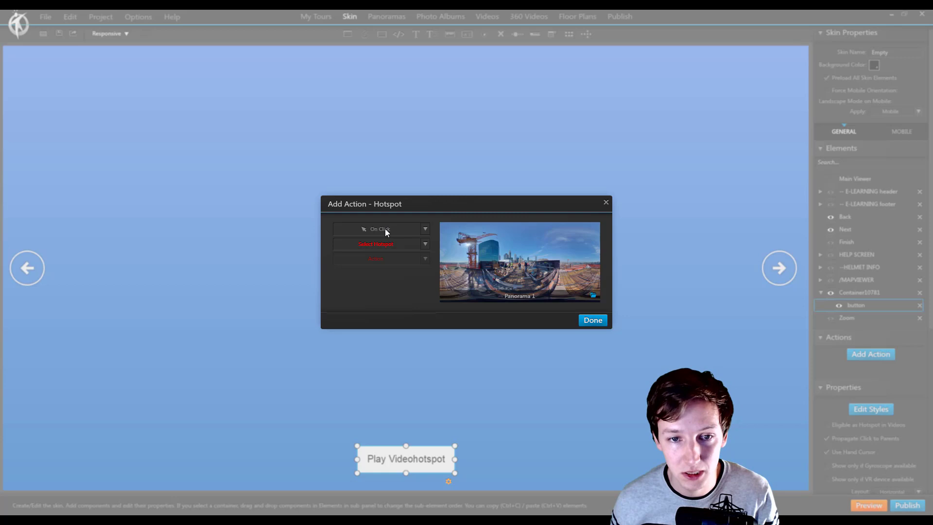
mouse_move(378, 244)
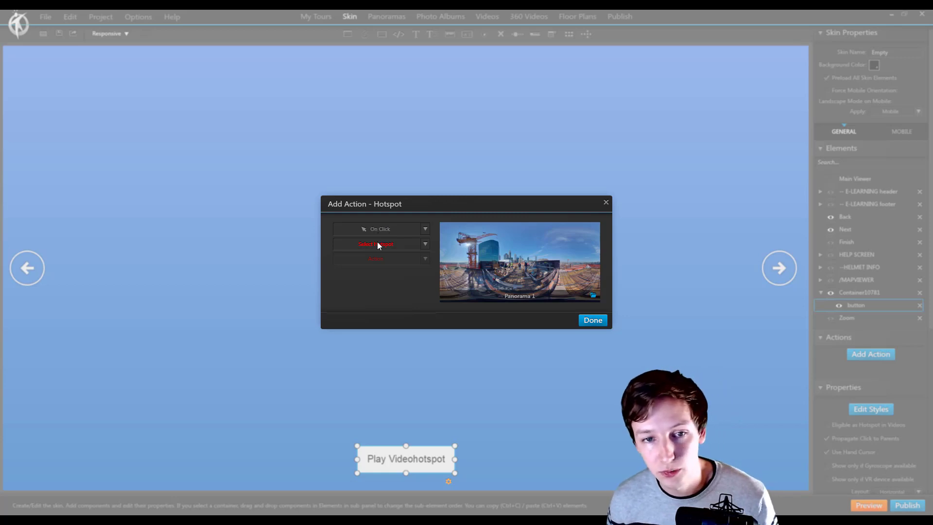
left_click(376, 244)
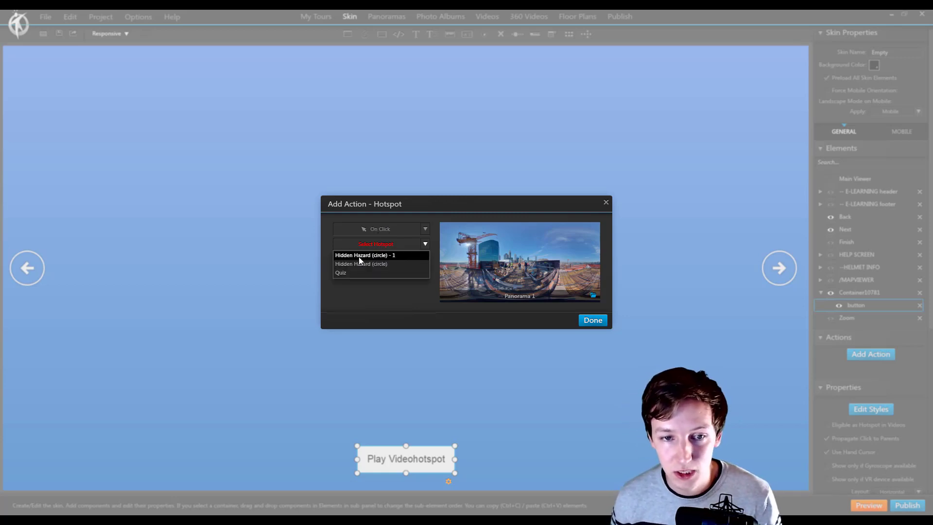
left_click(364, 255)
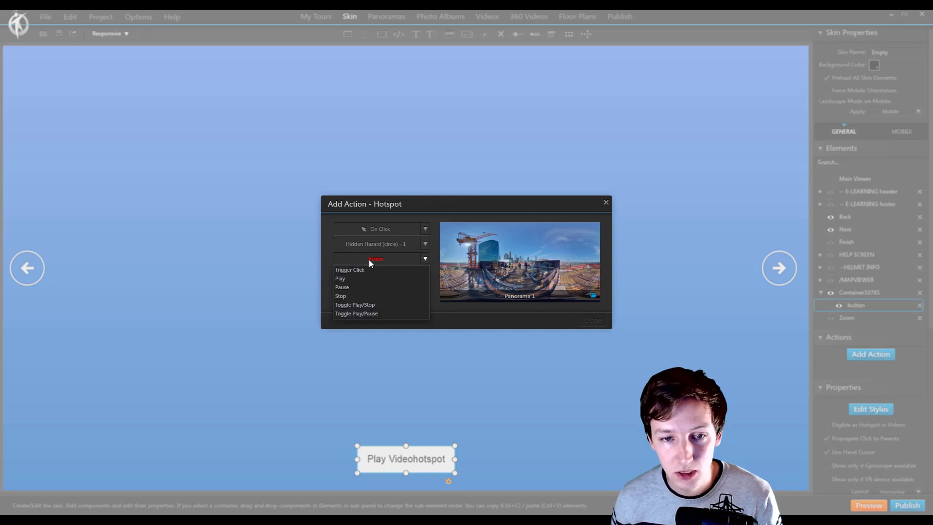
mouse_move(349, 279)
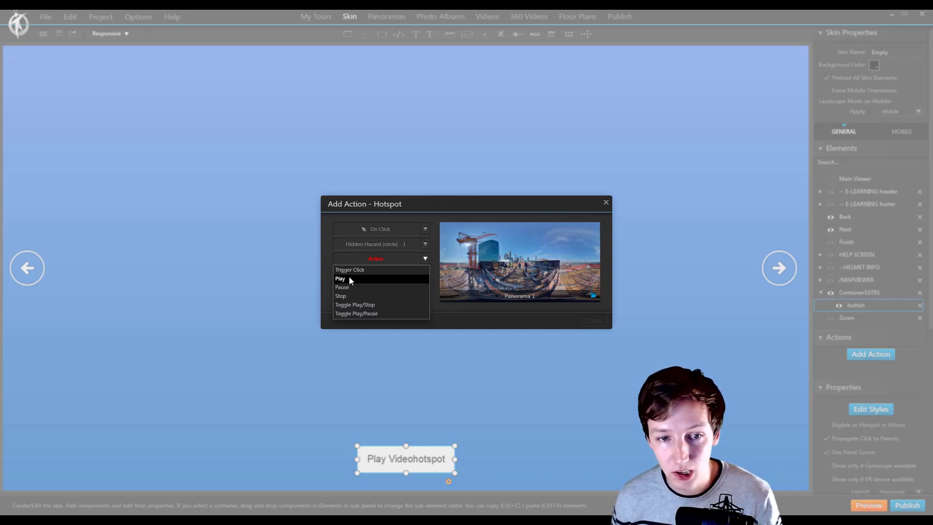
mouse_move(356, 314)
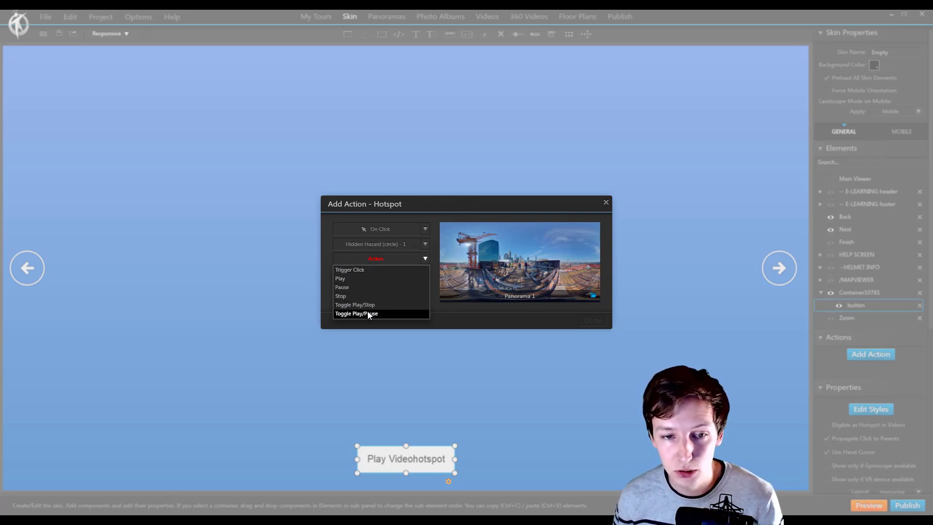
left_click(340, 278)
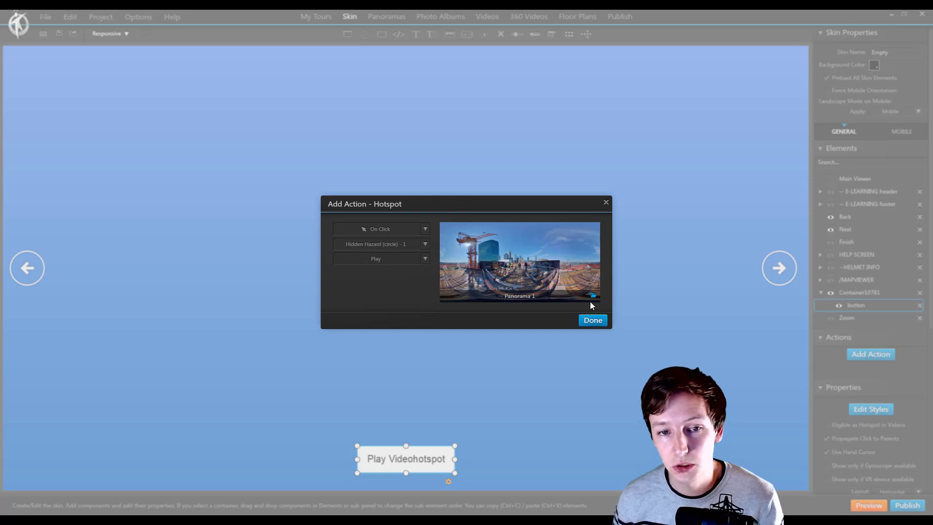
left_click(592, 320)
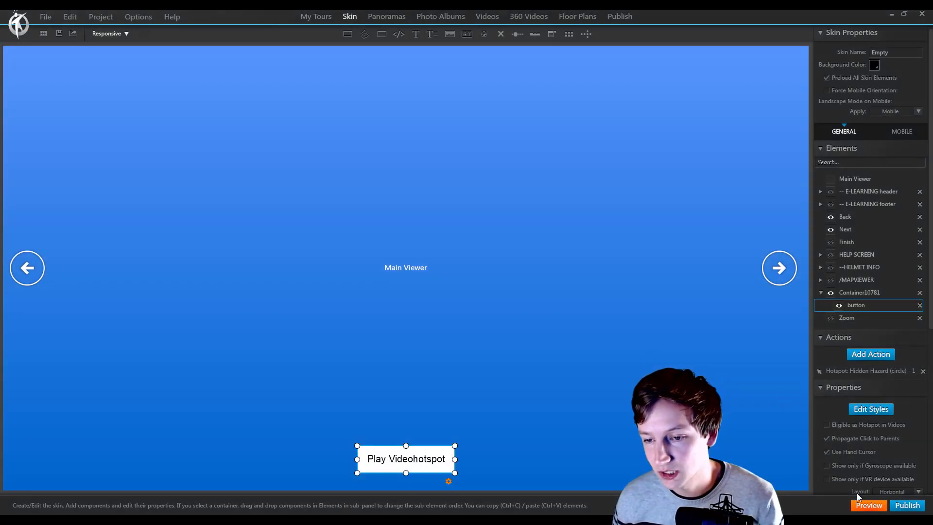
left_click(907, 506)
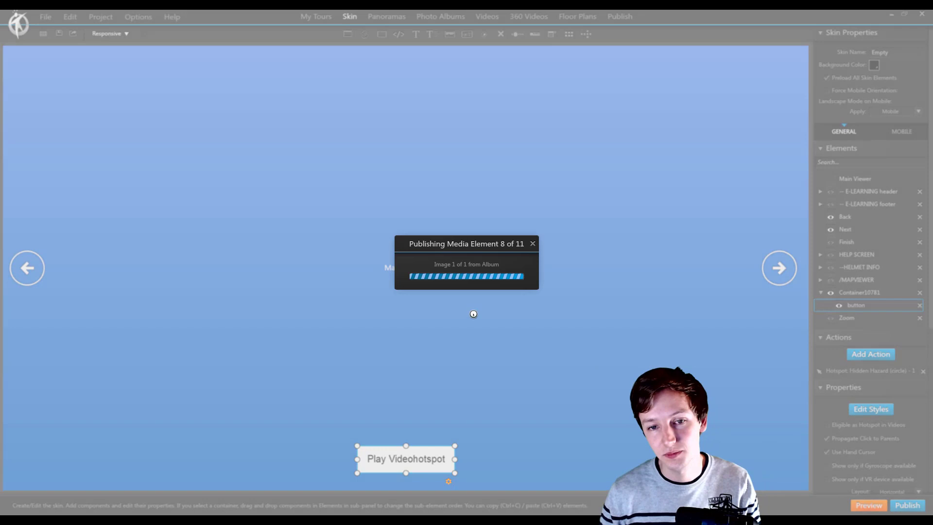